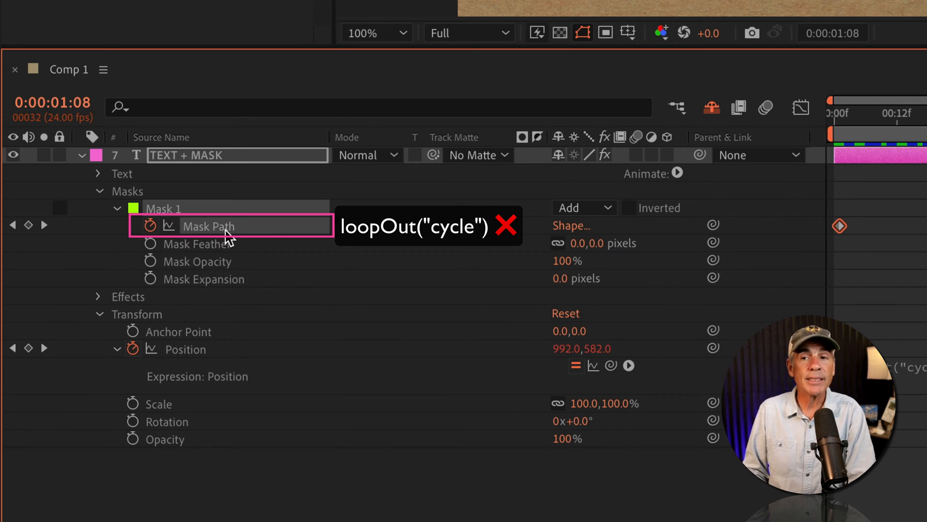
- Select the text layer's Mask Path property together with its keyframes
click(152, 226)
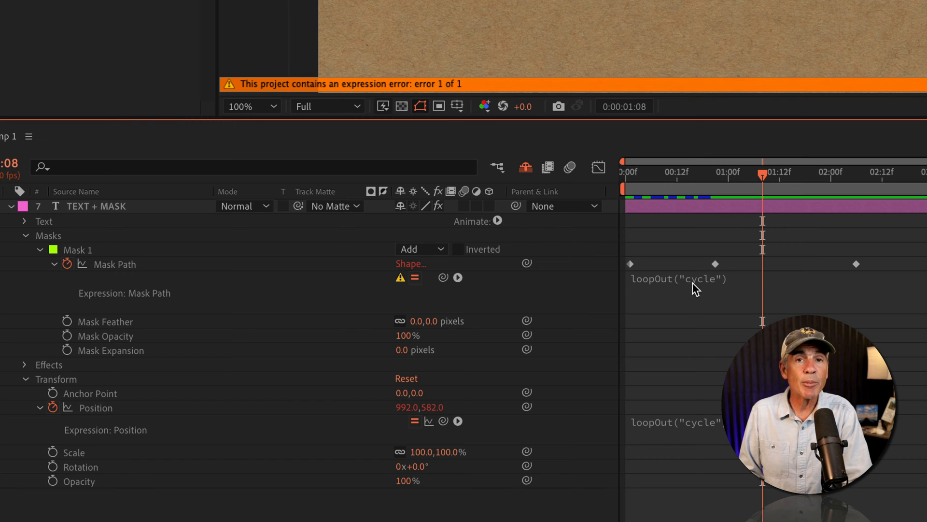
mouse_move(126, 268)
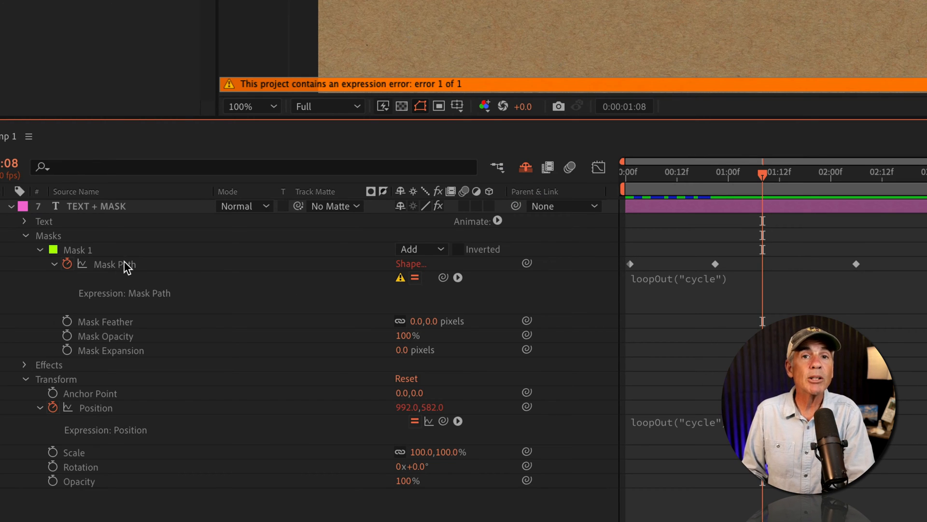
click(114, 265)
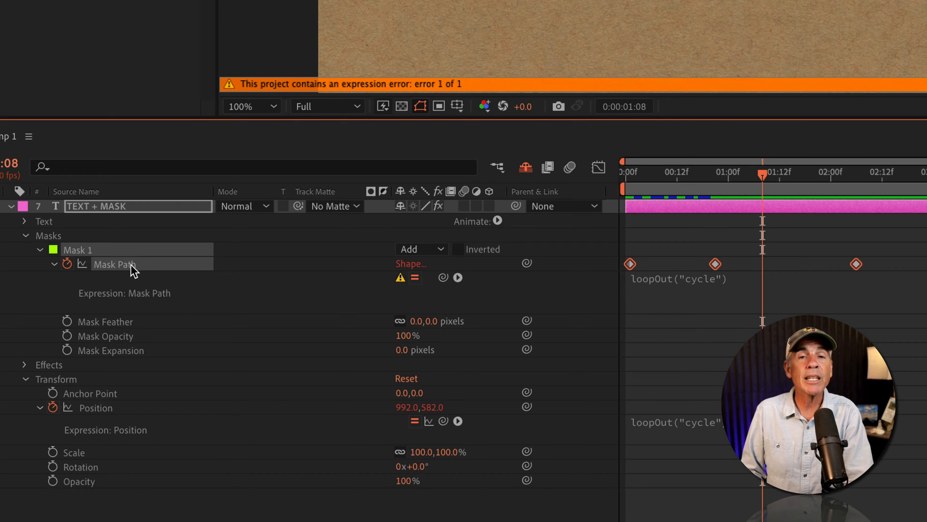
mouse_move(695, 287)
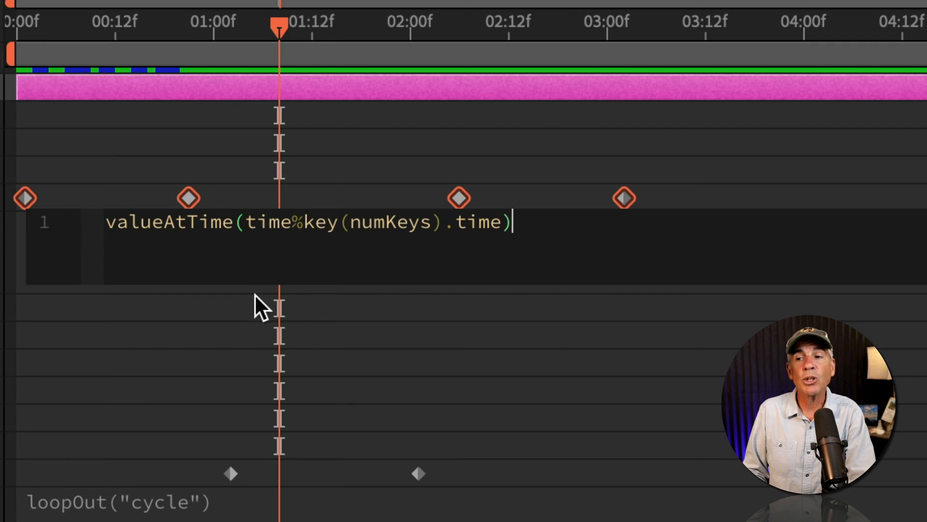
mouse_move(308, 313)
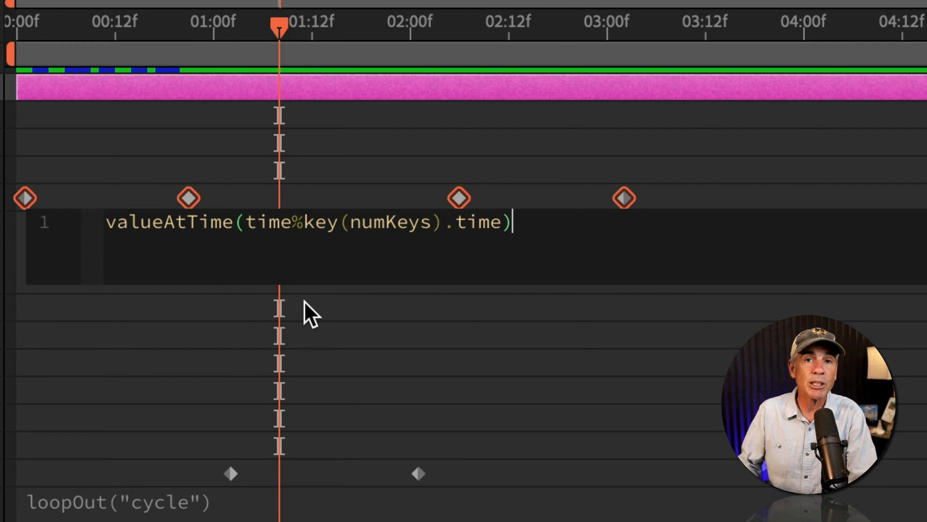
mouse_move(307, 304)
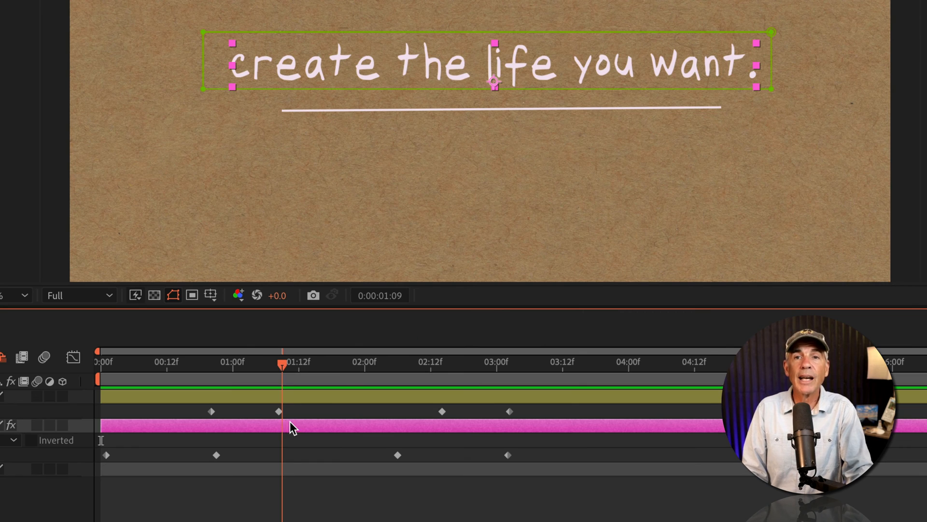
- Clear the timeline selection after revealing the Shape Path and Mask Path keyframes
click(386, 361)
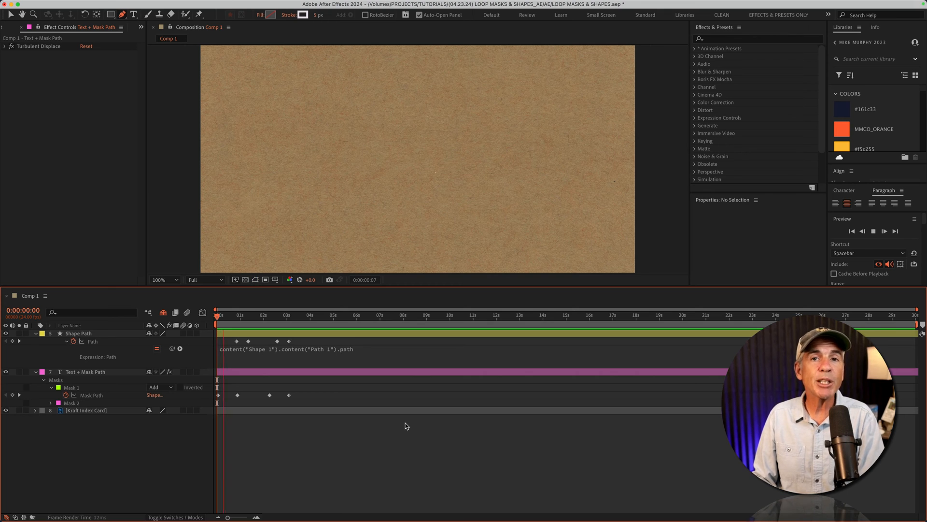
click(270, 315)
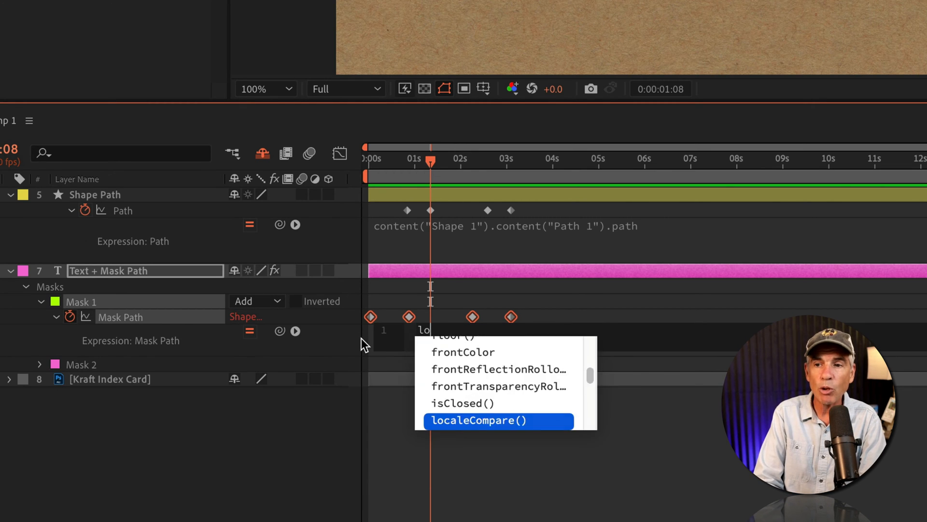
- Try loopOut on Mask Path, then replace it with valueAtTime(time%key(numKeys).time)
text(loopOut()
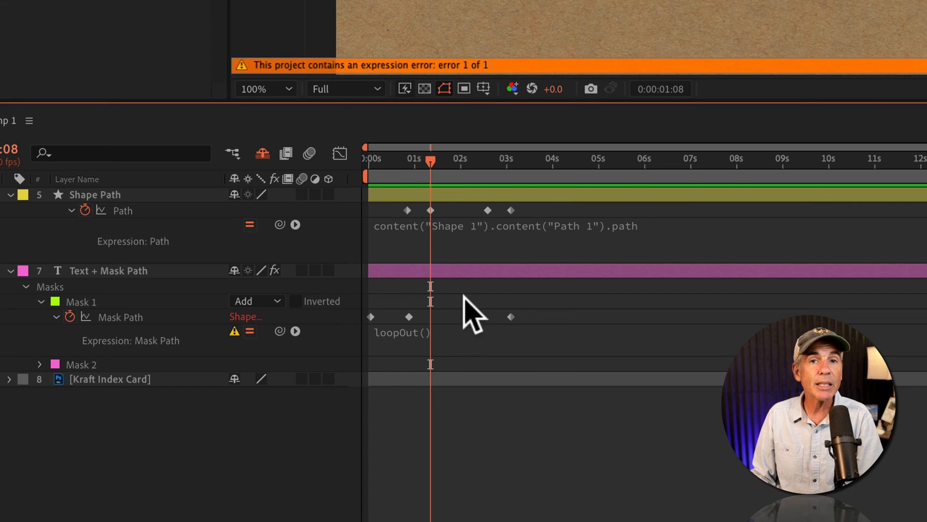
mouse_move(159, 331)
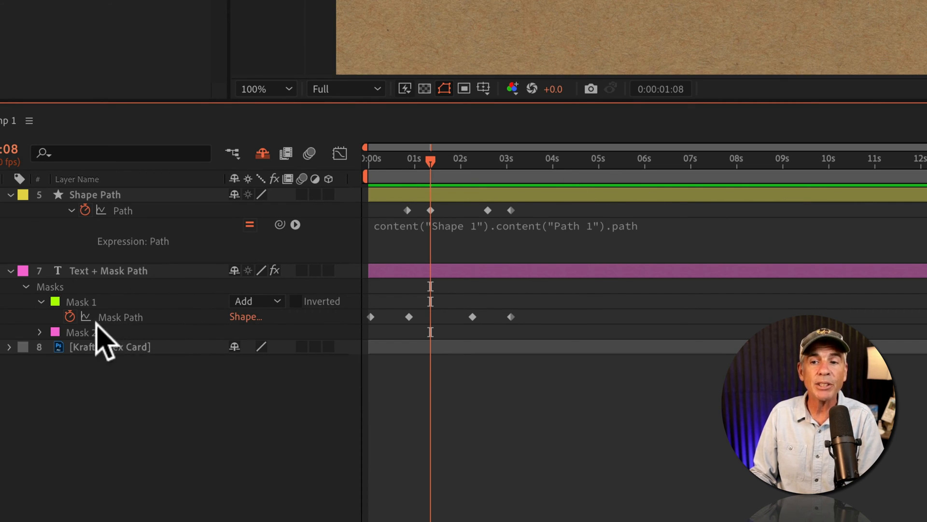
mouse_move(100, 340)
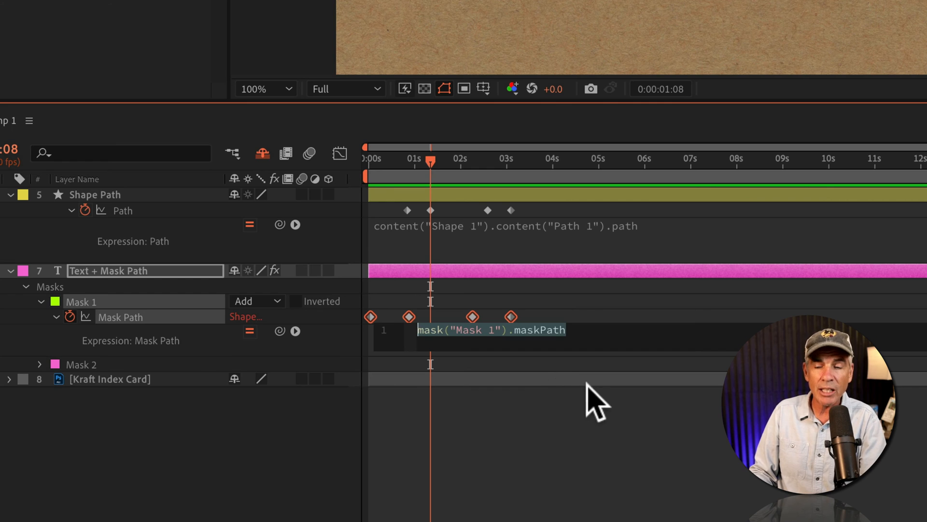
text(valueAtTime(time%key(numKeys).time))
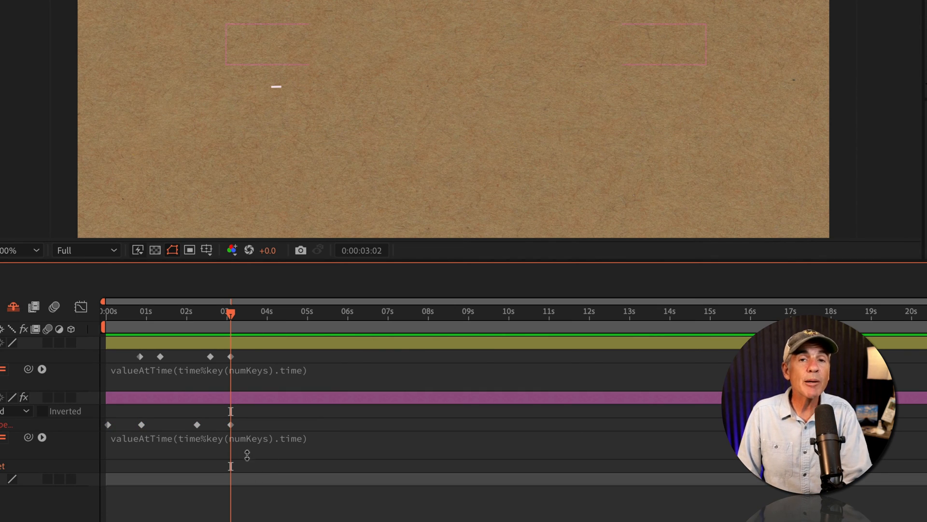
mouse_move(178, 454)
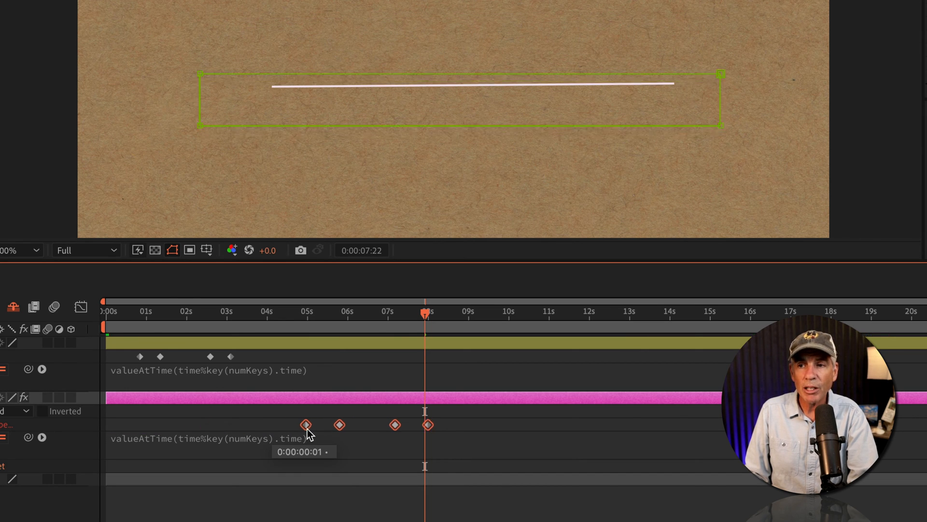
mouse_move(111, 324)
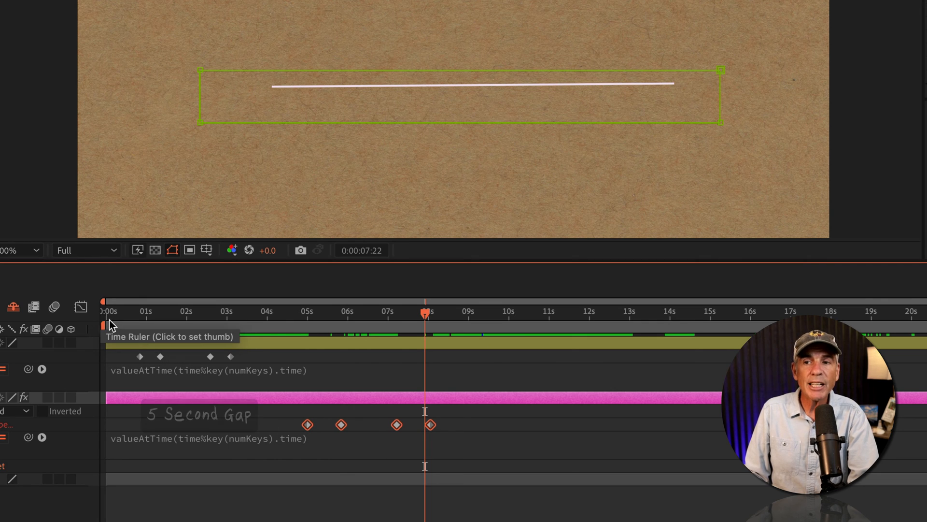
- Jump the playhead to the start of the comp to review the shifted keyframes
click(191, 311)
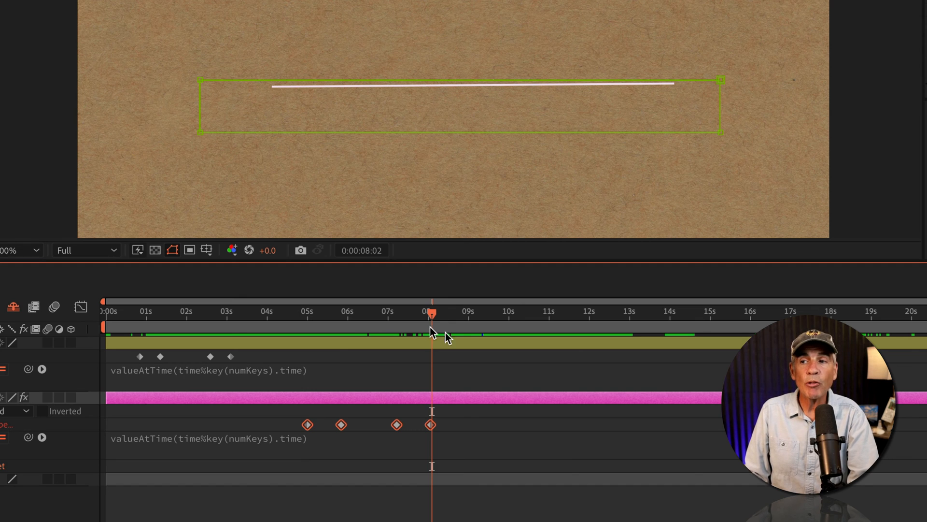
mouse_move(496, 330)
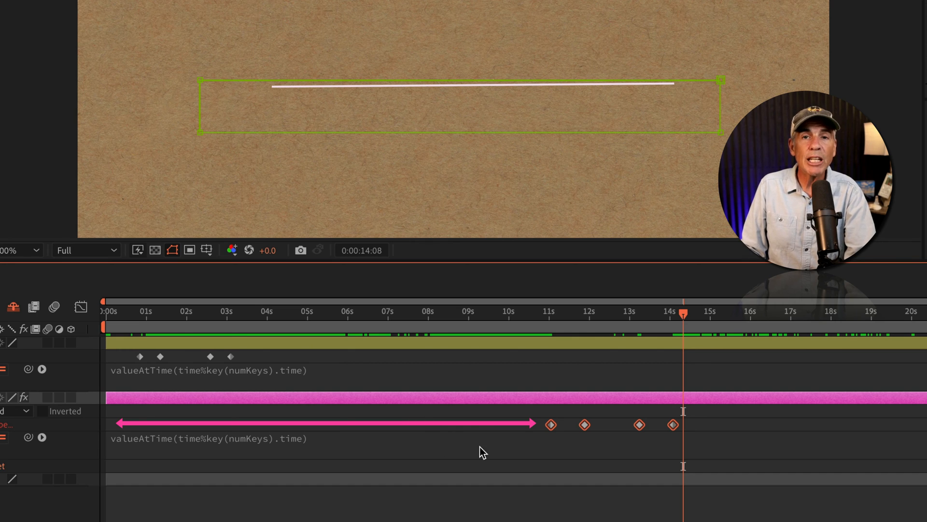
mouse_move(857, 429)
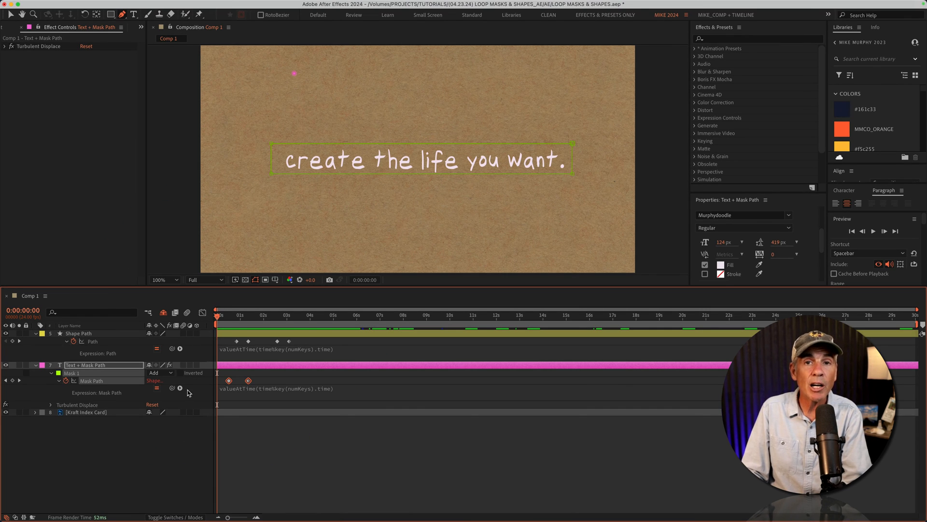
click(227, 319)
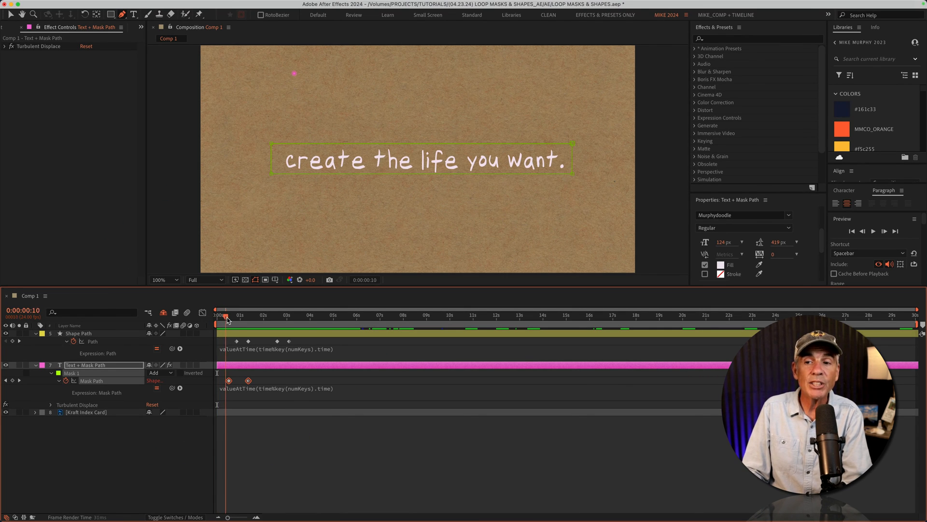
click(291, 314)
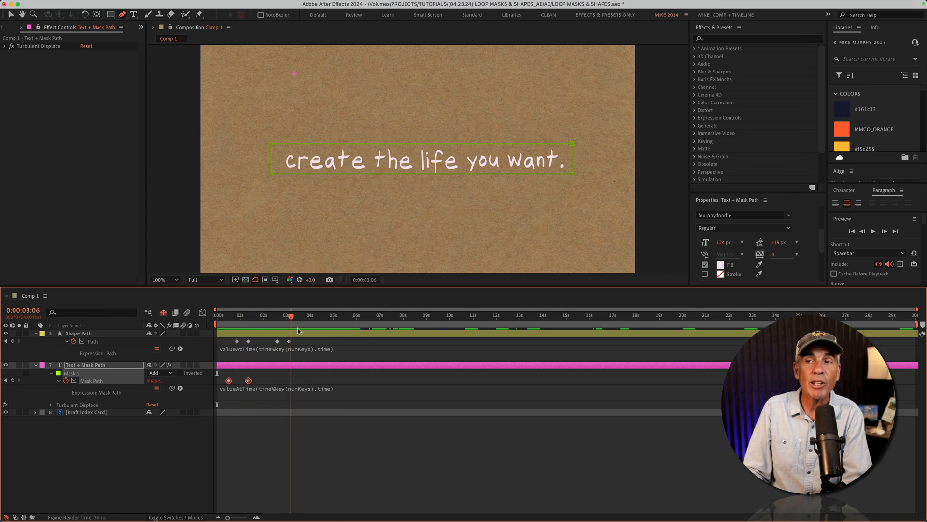